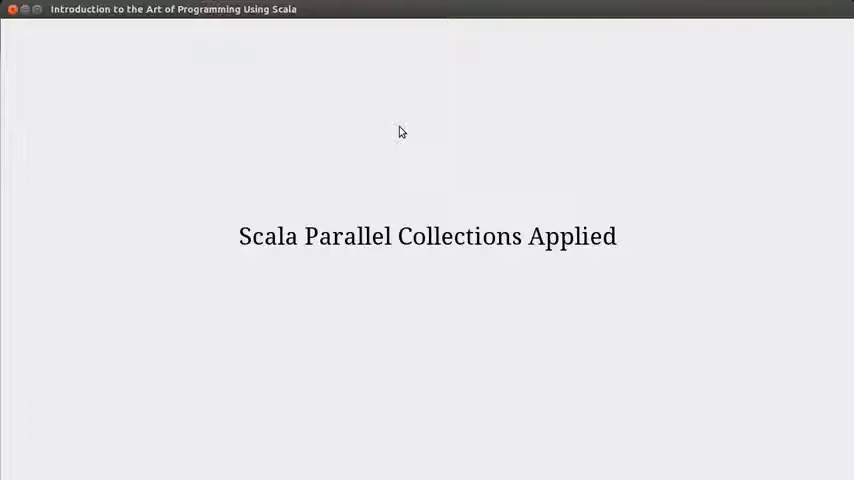
mouse_move(620, 288)
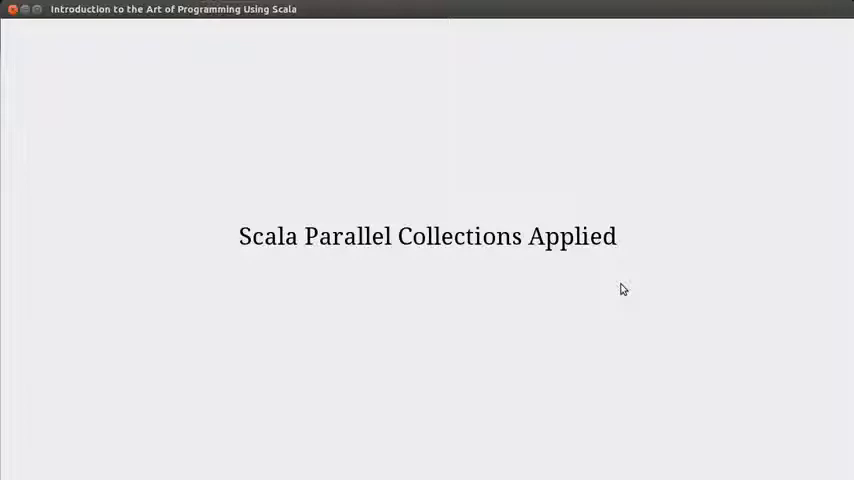
mouse_move(594, 284)
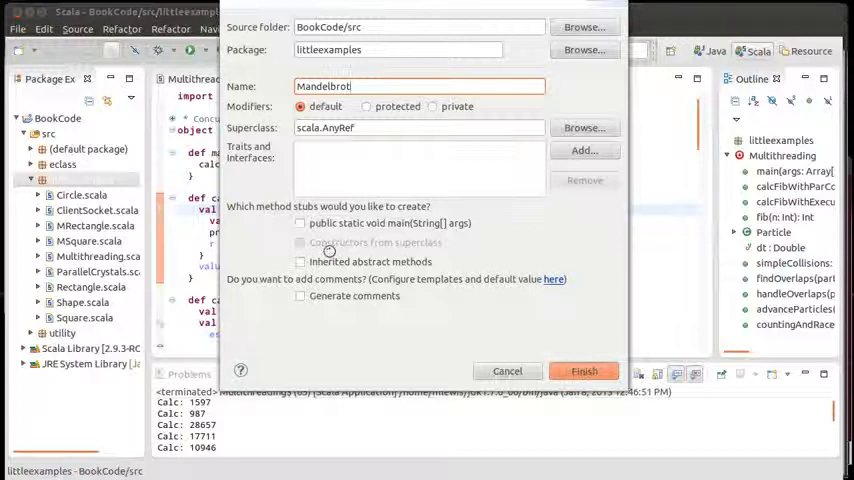
Create object Mandelbrot and give it def main(args:Array[String]) { }
left_click(584, 372)
type("def m")
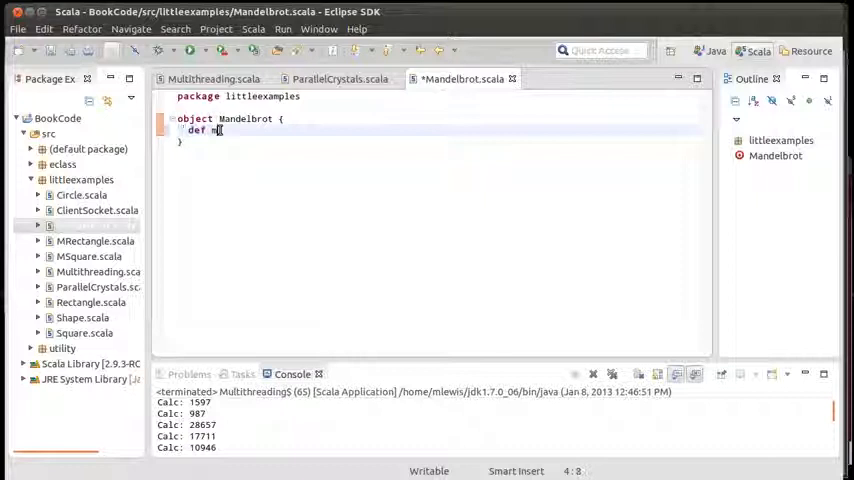
type("ain(args:Array[String]) {")
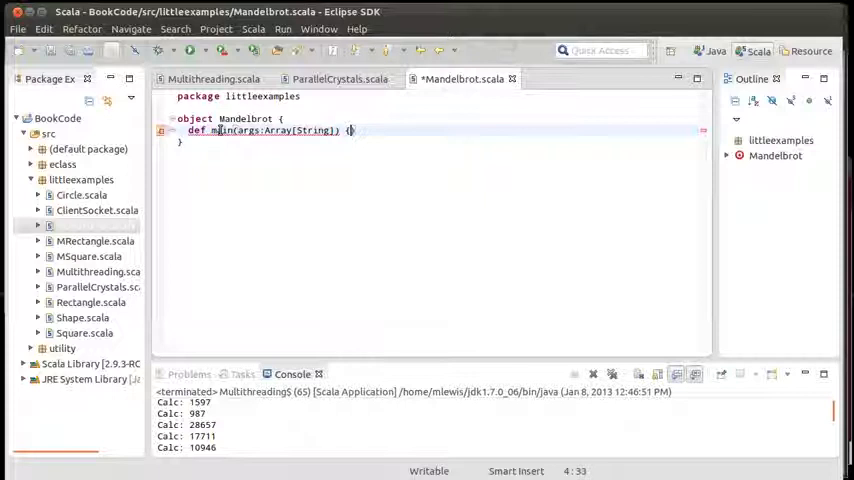
Add a 500x500 BufferedImage, a Panel painting it, a MainFrame titled Mandelbrot, and frame.open in main
left_click(338, 80)
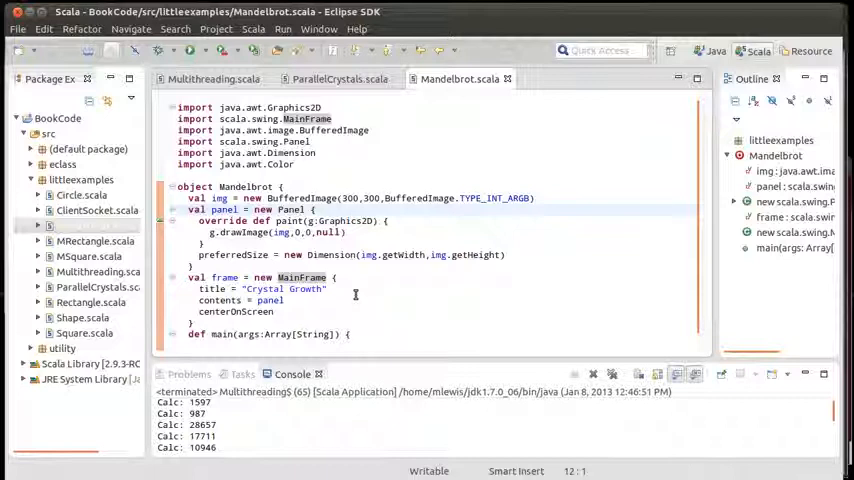
left_click(340, 198)
type("frame.op")
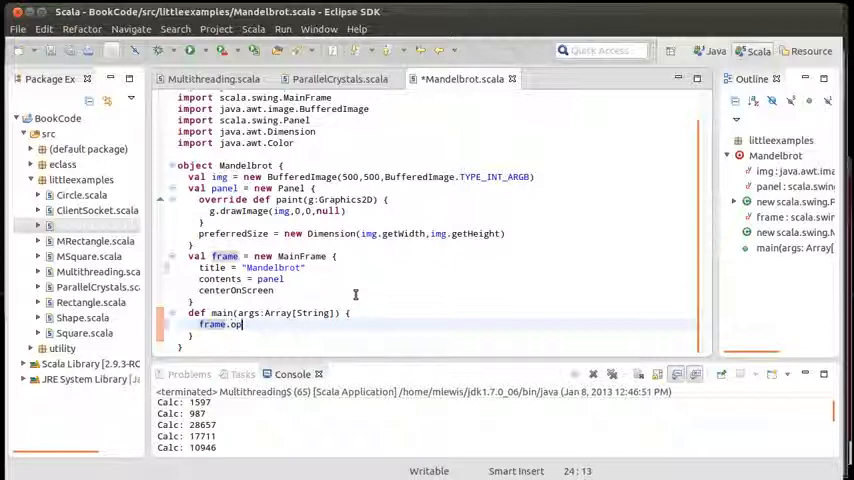
Loop over every pixel of img and compute val cnt = calcMandel(r,i)
type("en")
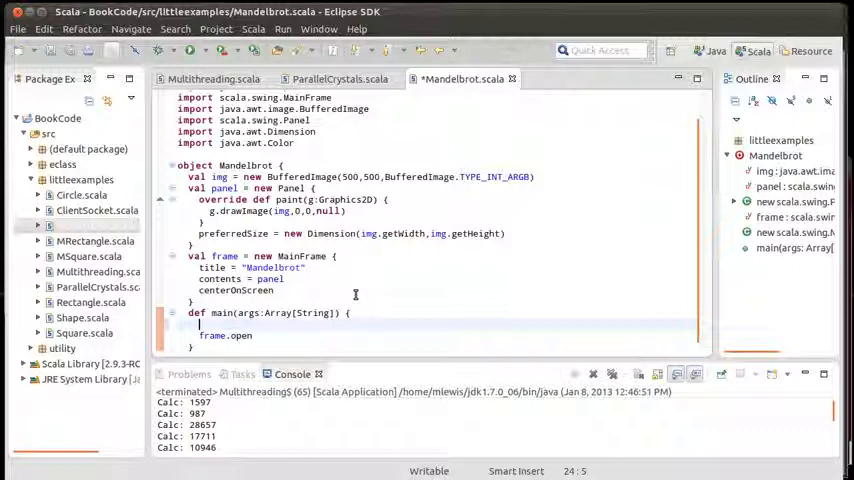
type("for()")
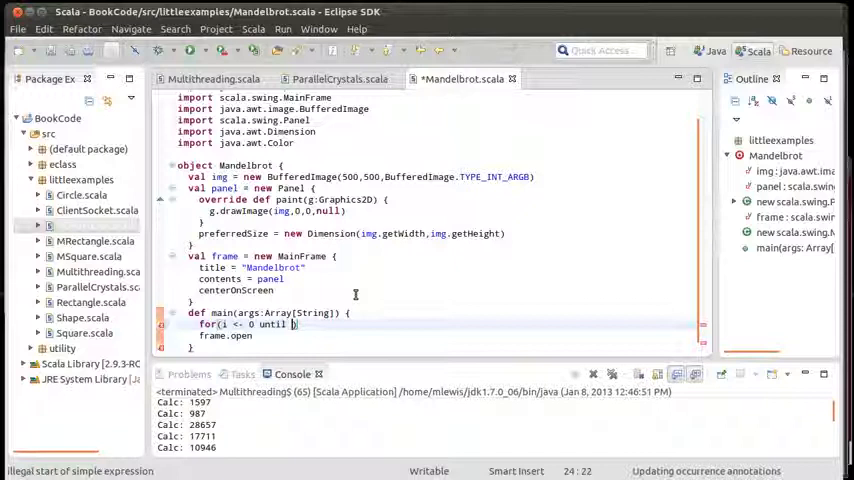
type("img.height)")
type("val cnt = calcMandel")
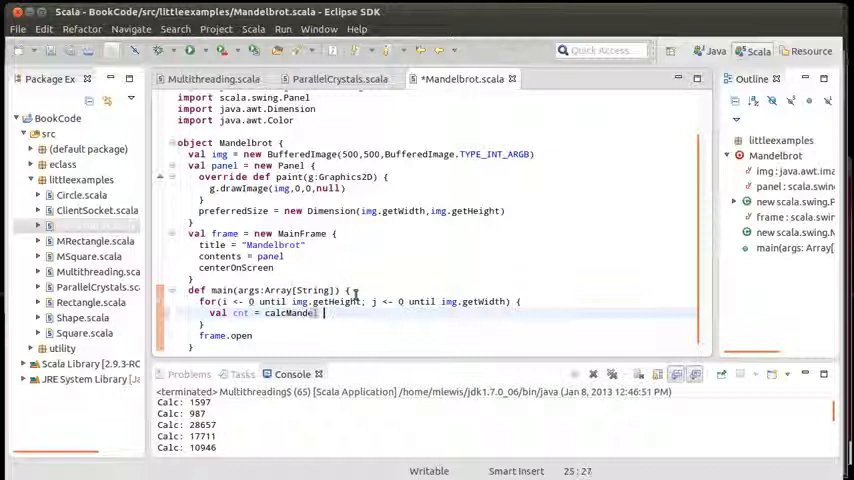
type("(r,i)")
type("if(cnt")
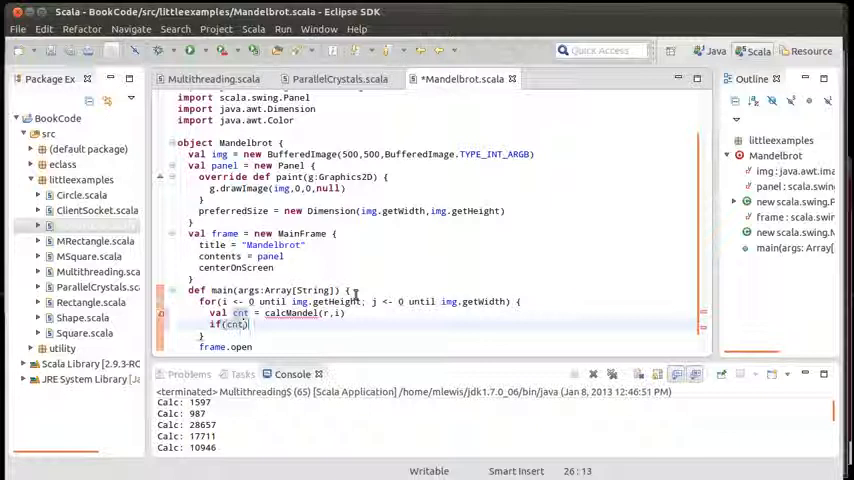
Add val maxCnt and colour the pixel with img.setRGB using Color when cnt < maxCnt
type("val maxCnt = 1000")
type(" < m")
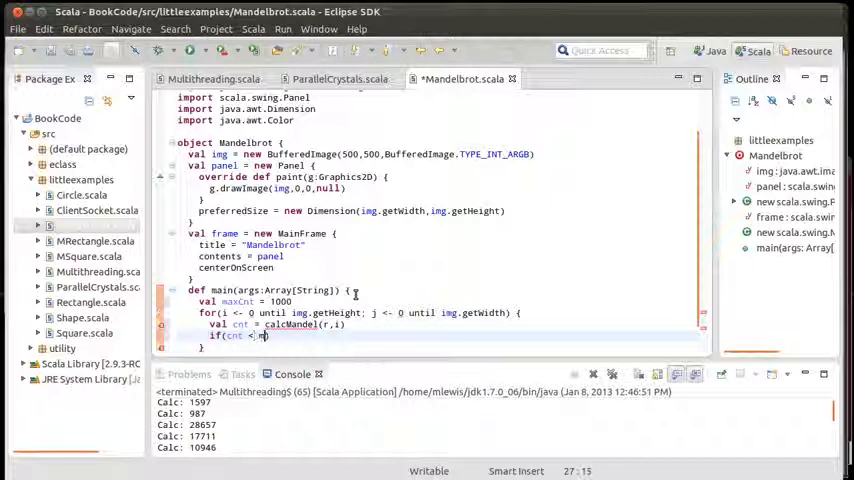
type("axCnt) img.")
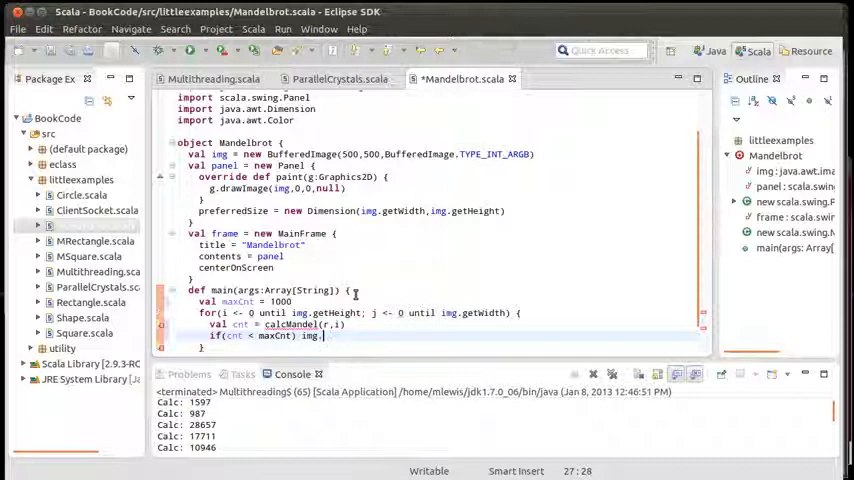
type("setRGB(j,i,)")
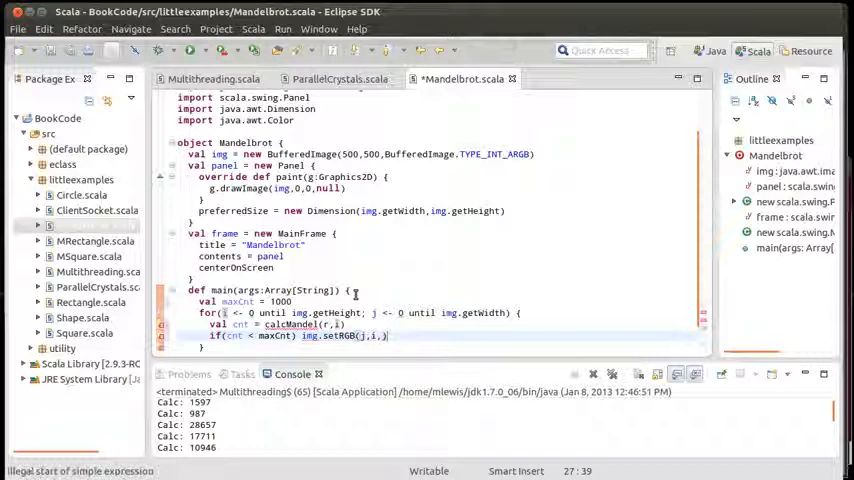
type("Color.b")
type("* Calculates the number of iterations")
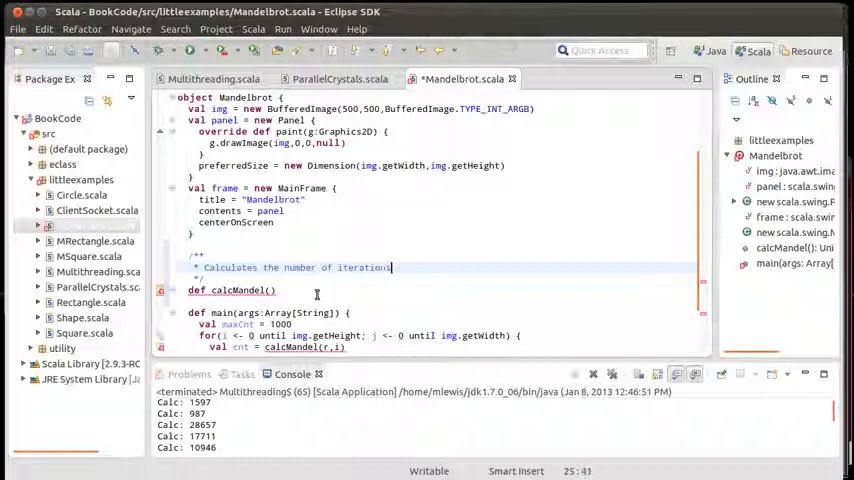
Document calcMandel with the z = z^2 + c recurrence and type its cr, ci, maxCnt parameters returning Int
type("of the Mandelbrot sequence before magnitude goes")
type("* above 4 up to max.")
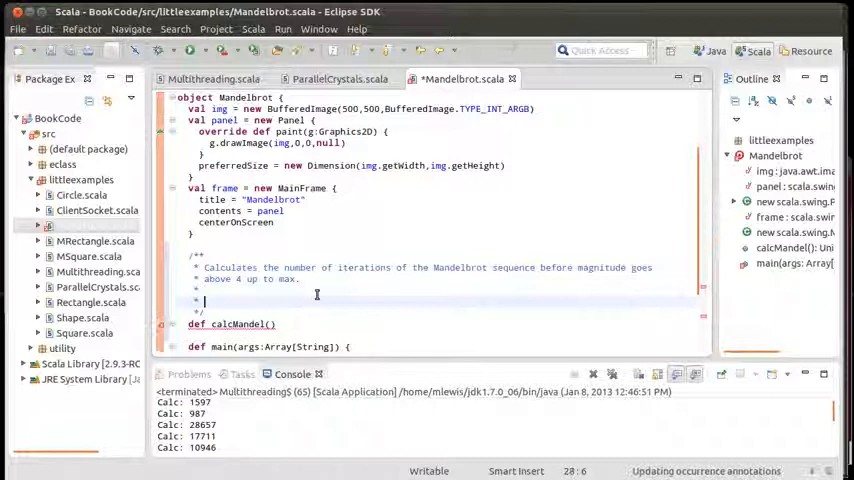
type("z =")
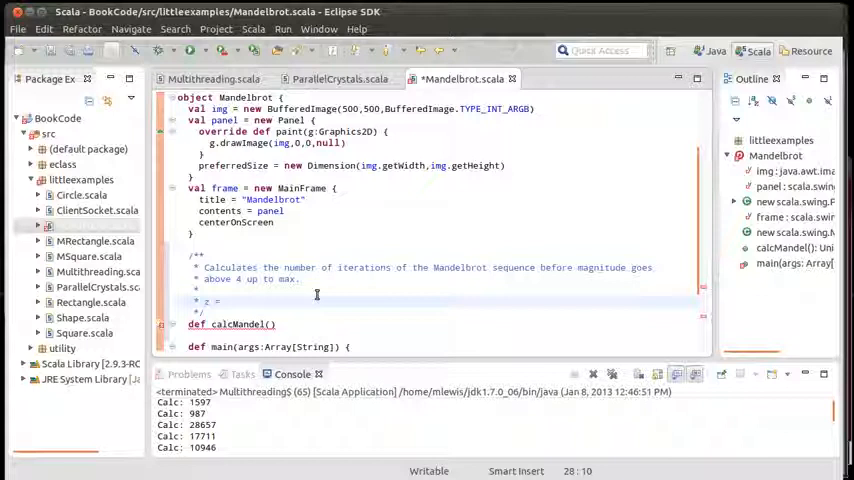
type("z^2 + c")
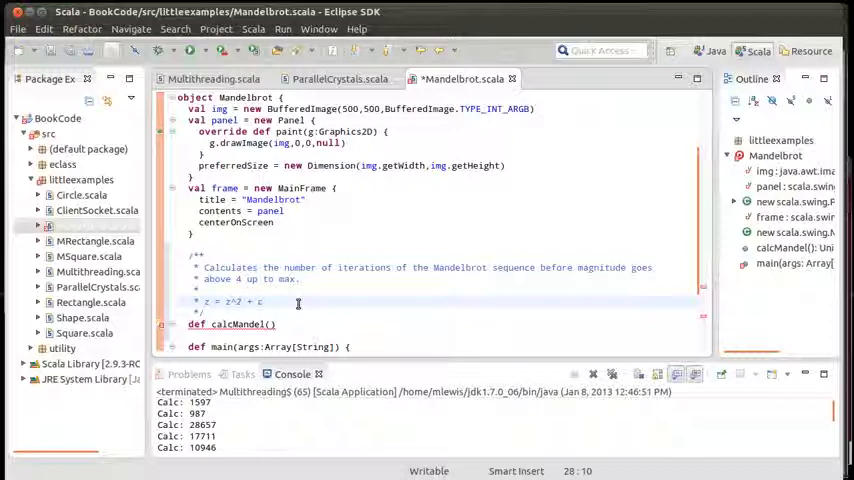
mouse_move(262, 300)
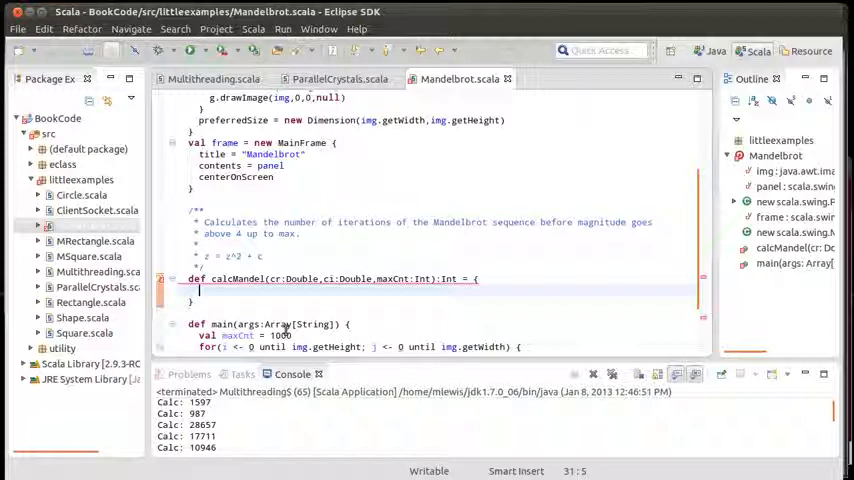
Declare var zr, zi, cnt at zero and a while(cnt<maxCnt && zr*zr+zi*zi<16) loop doing cnt += 1
type("var cnt =")
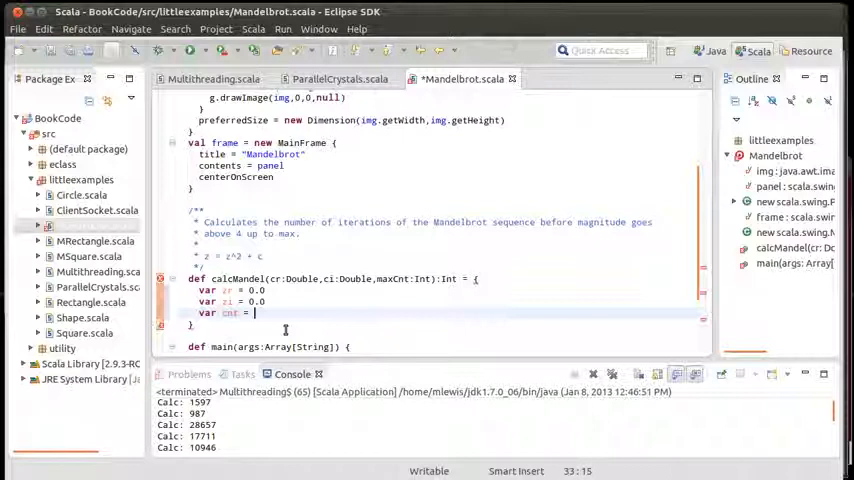
type("0")
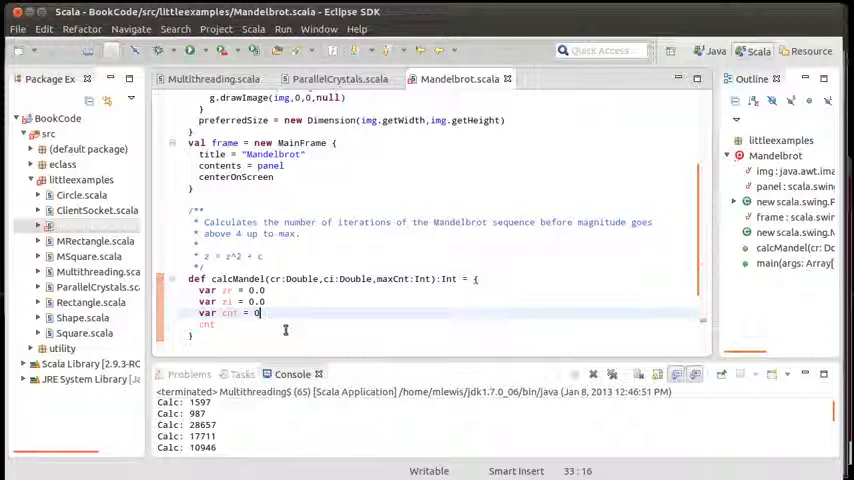
type("while()")
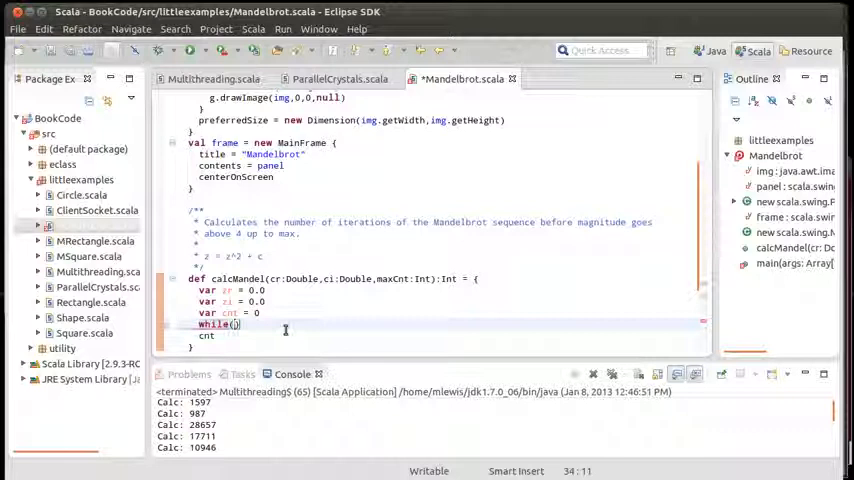
type("cnt<maxCnt && zr*zr+zi*zi<16")
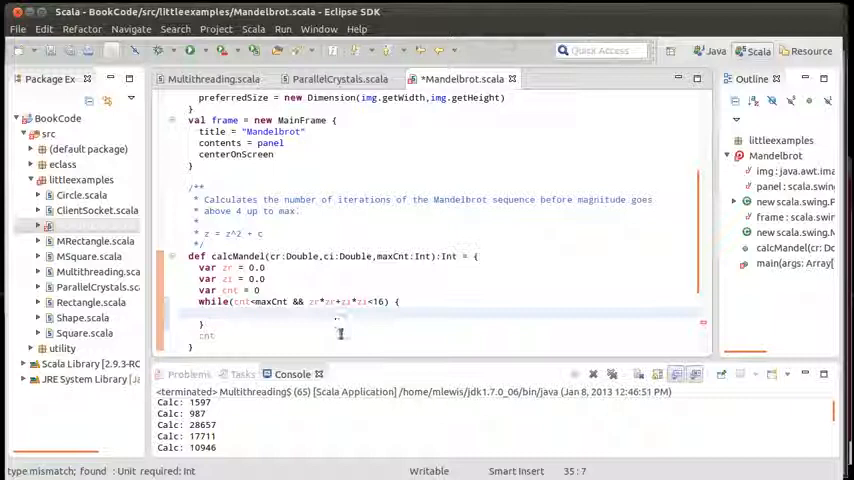
type("cnt += 1")
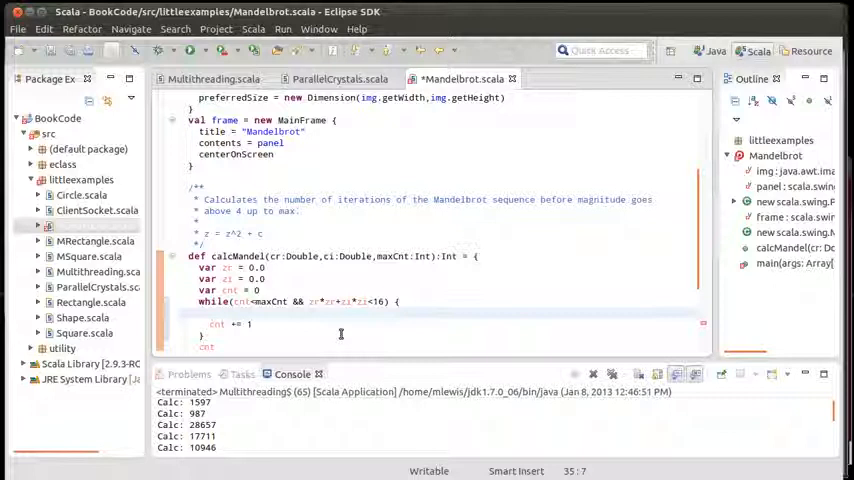
Inside the loop compute new zr and zi from zr*zr, zi*zi, cr, ci and assign them back
type("val")
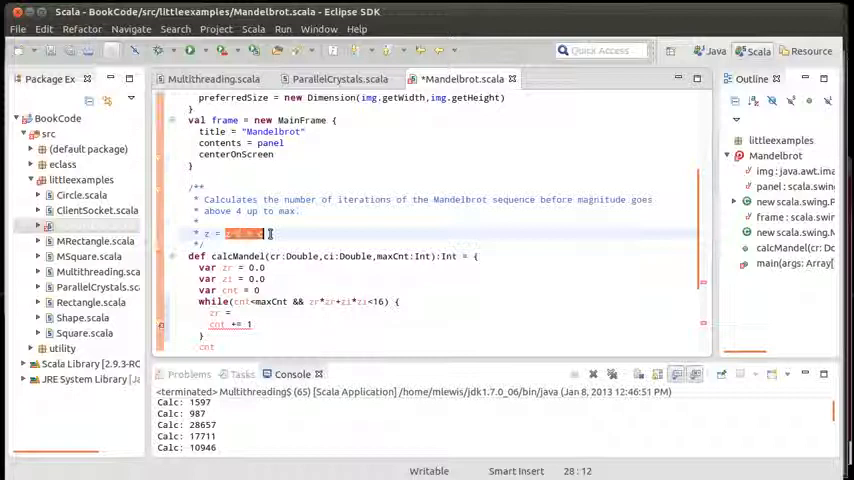
type("z^2 + c")
left_click(302, 312)
type(" zr*zr - zi*zi + cr")
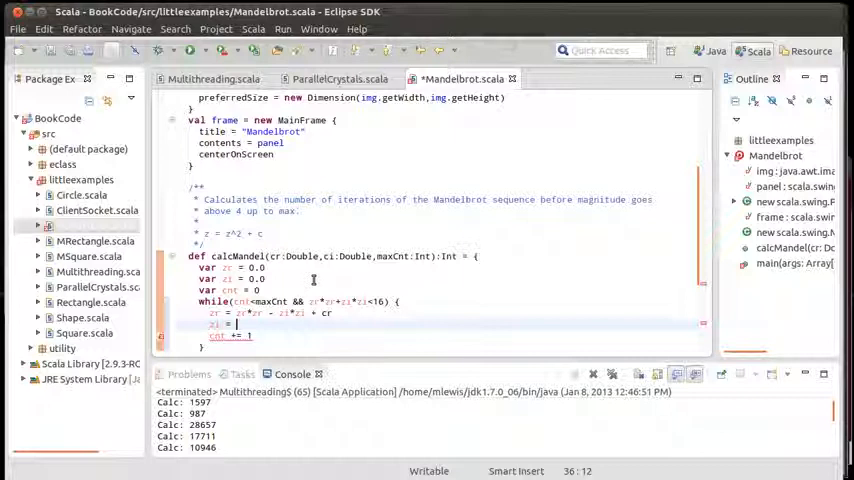
type("*")
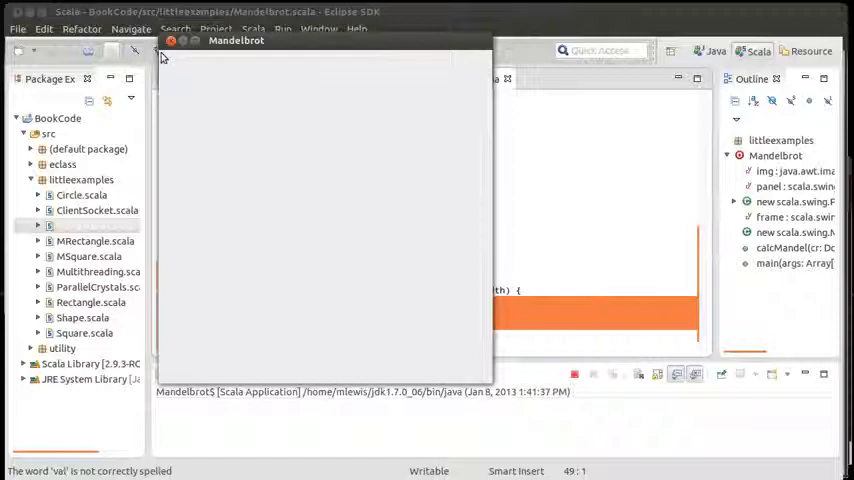
mouse_move(378, 336)
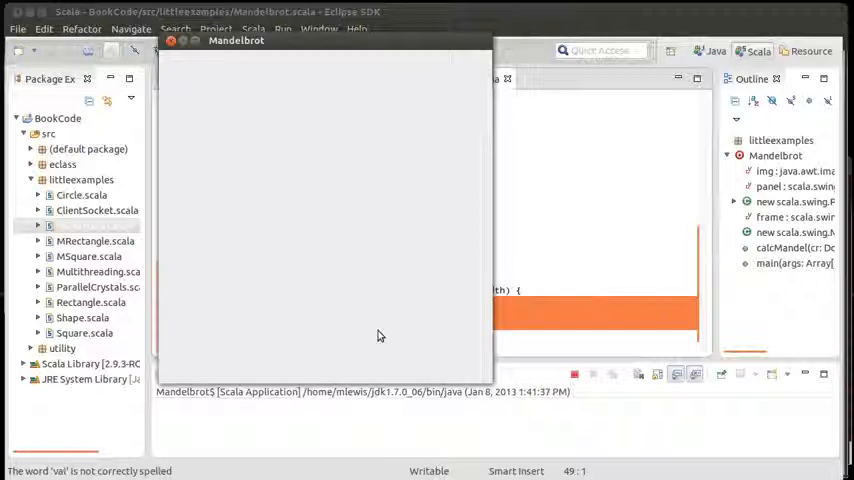
mouse_move(490, 228)
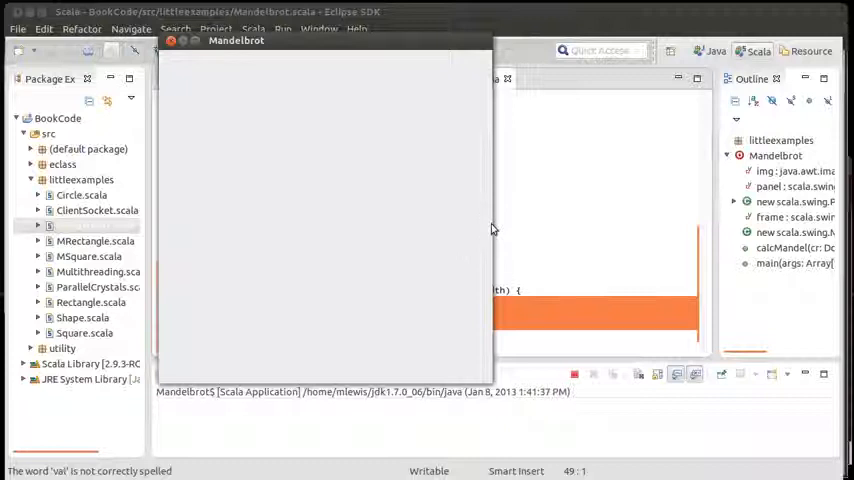
mouse_move(428, 236)
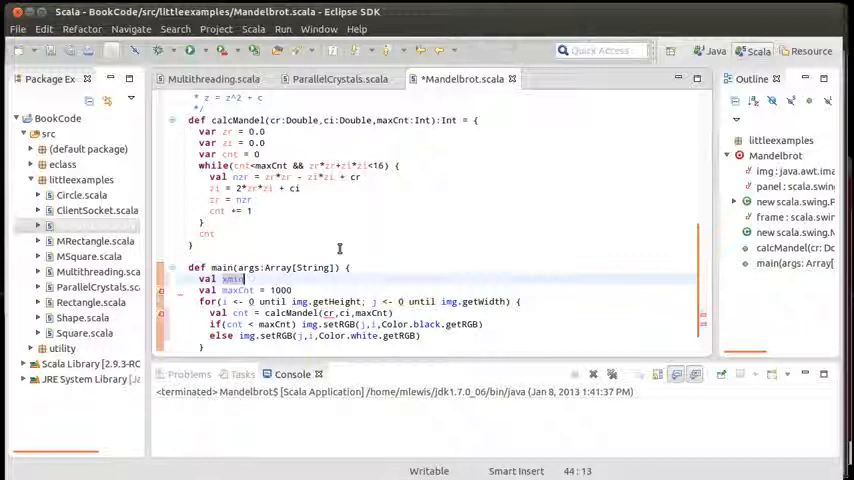
Define rmin, rmax, imin = -1.5, imax and map each pixel to cr and ci before calcMandel
type("= -1.5")
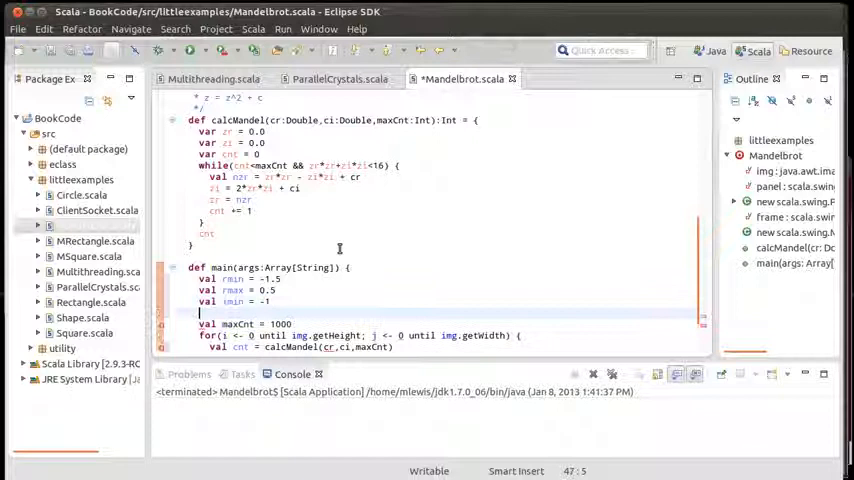
type("val imax = 1.0")
type("val cr = rmin + (")
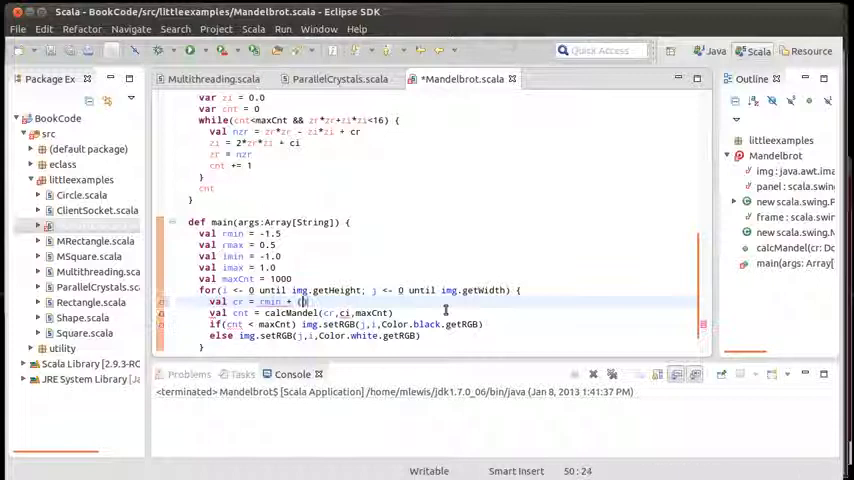
type("max-rmin)")
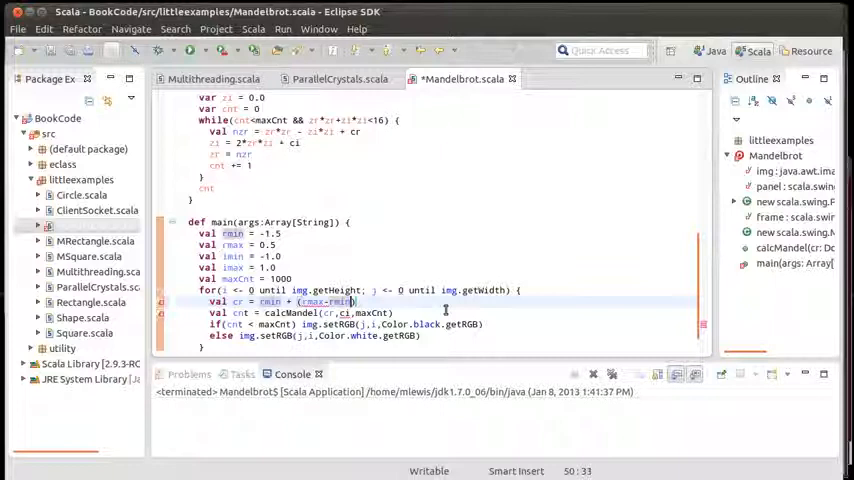
type("*/img.getWi")
type("frame.open")
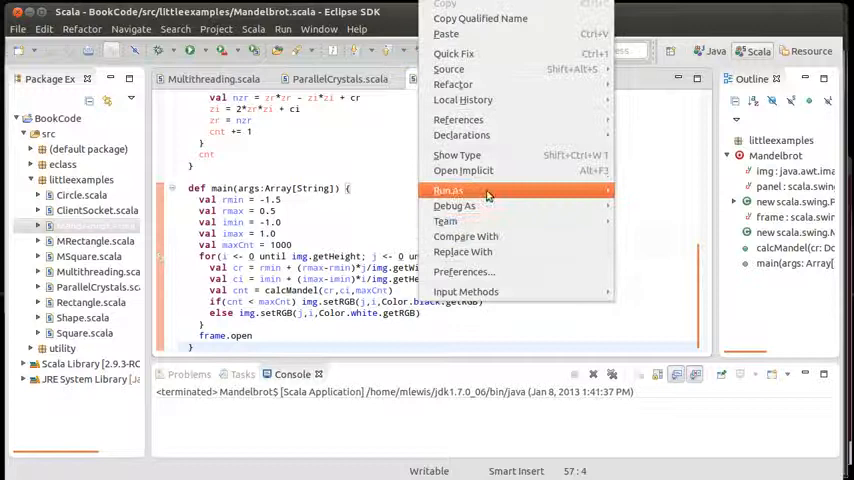
Run Mandelbrot as a Scala Application, then terminate the slow run from the Console
left_click(448, 190)
type("00")
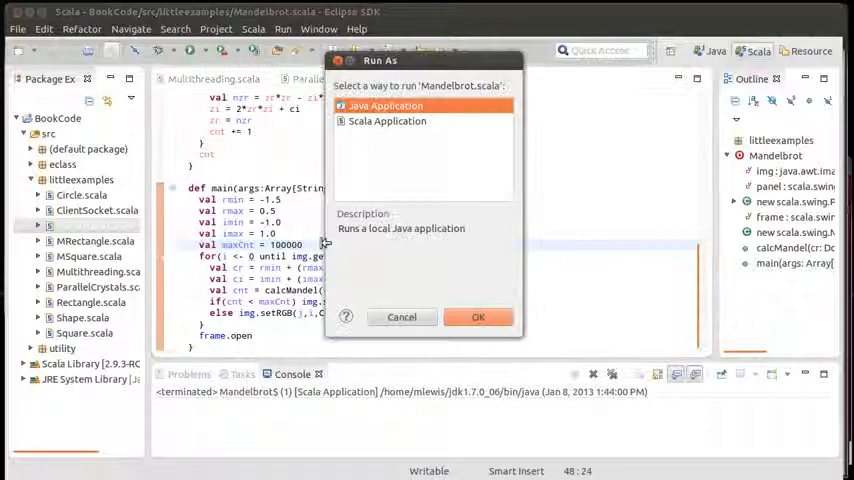
left_click(478, 316)
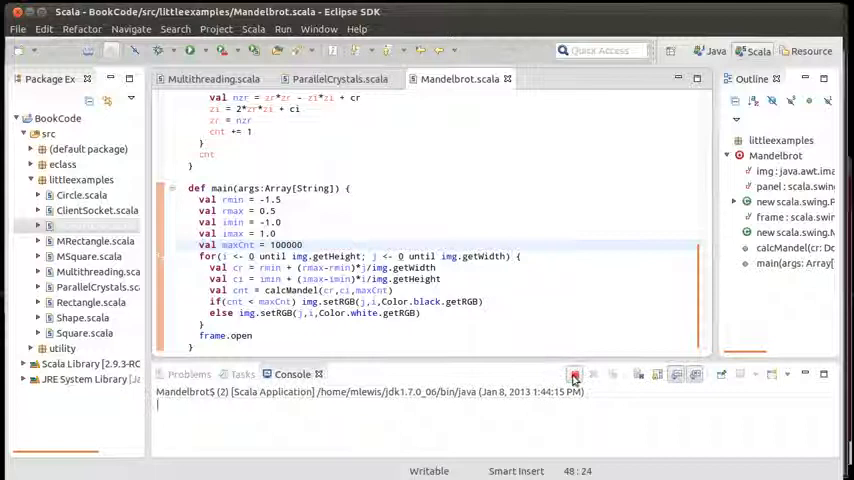
left_click(574, 374)
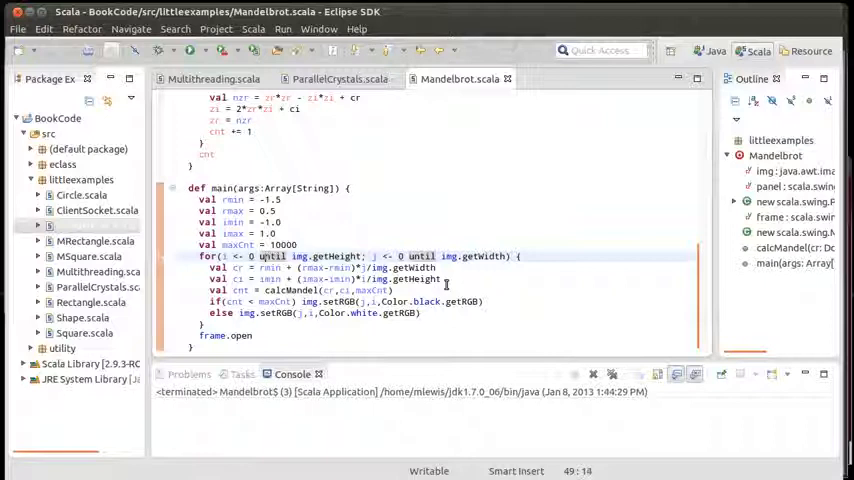
Append .par to the outer pixel range, run, and move the rendered Mandelbrot window aside
type(".par")
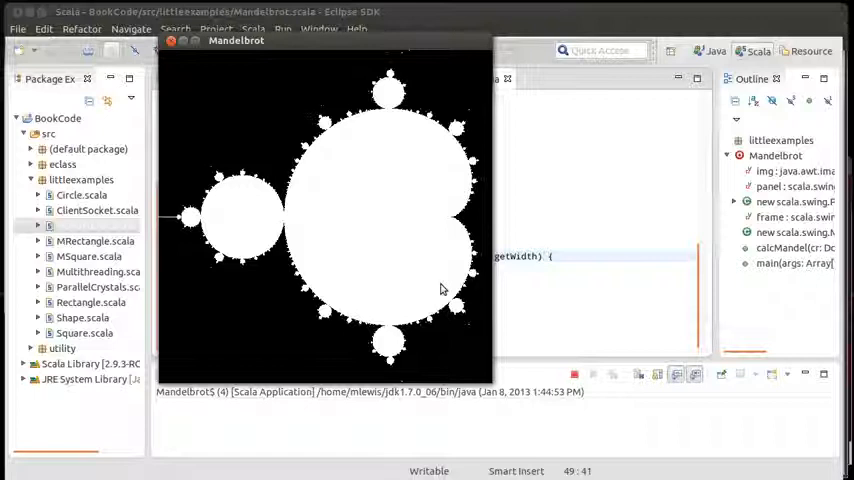
left_click_drag(236, 40, 566, 48)
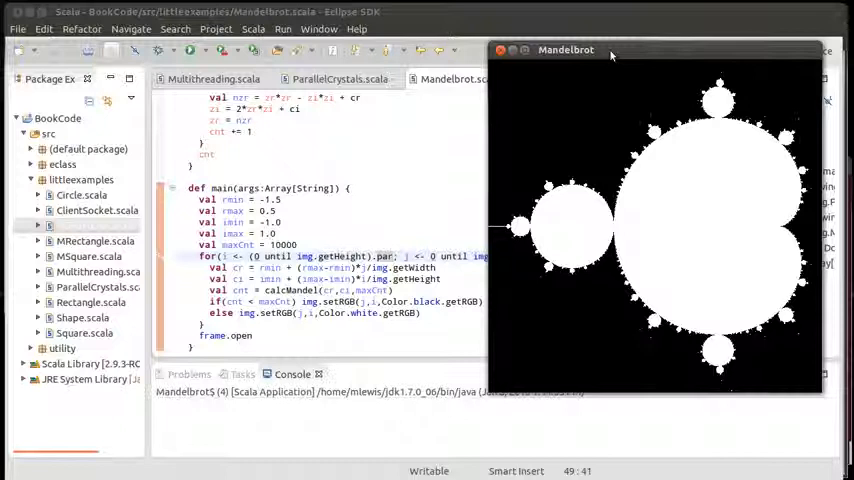
mouse_move(664, 260)
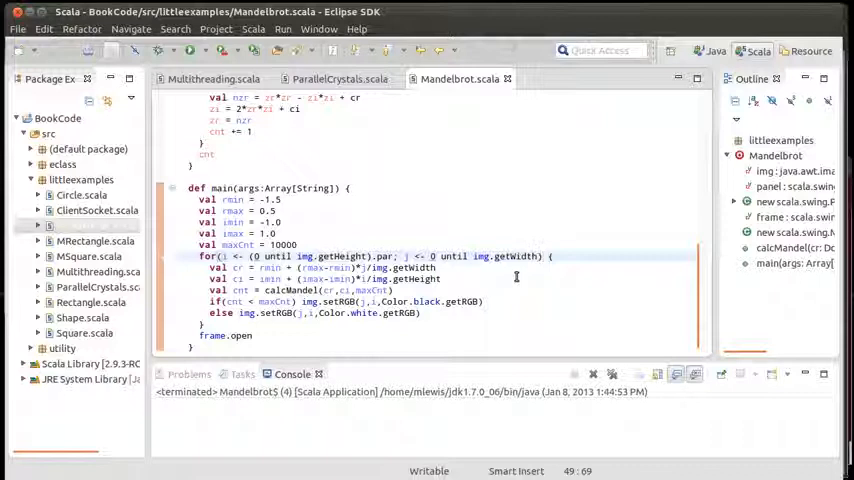
mouse_move(336, 290)
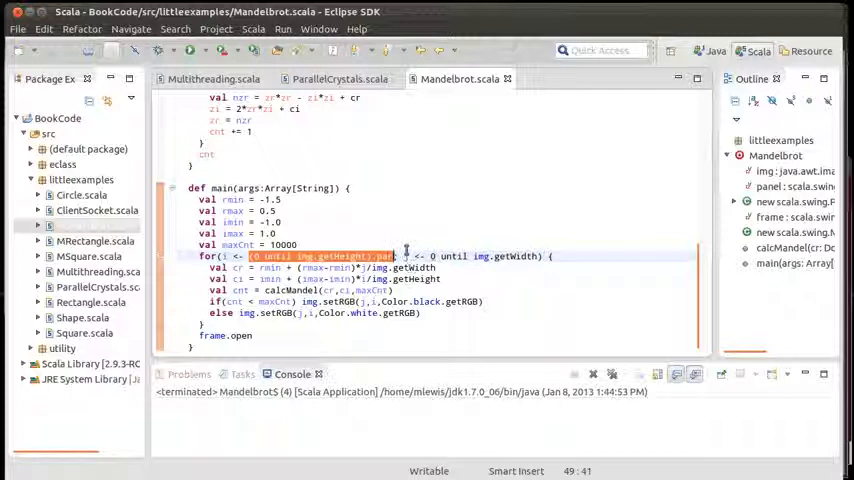
mouse_move(560, 218)
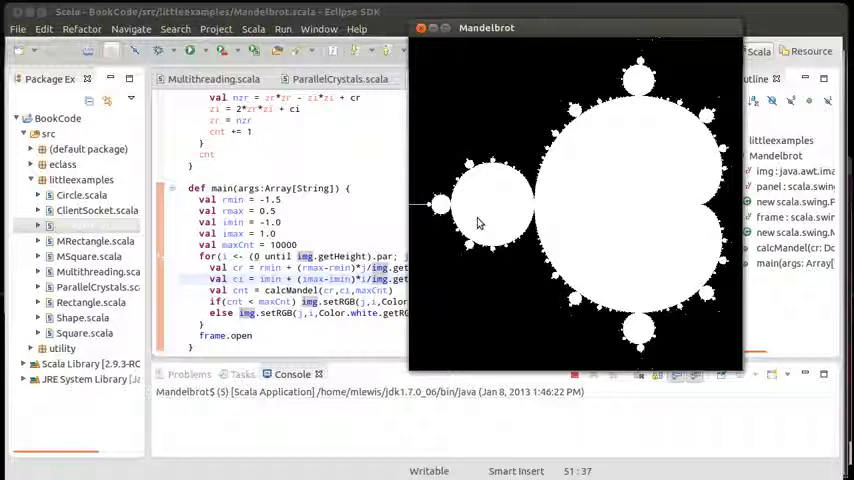
mouse_move(548, 200)
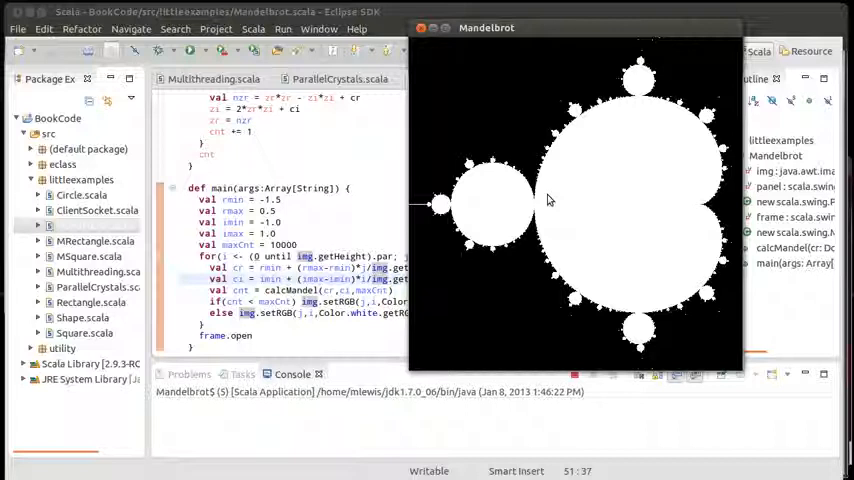